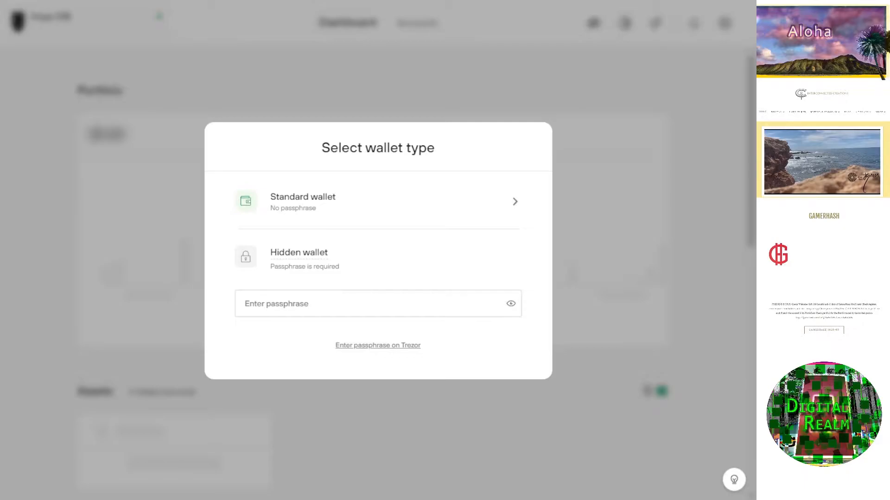
mouse_move(306, 202)
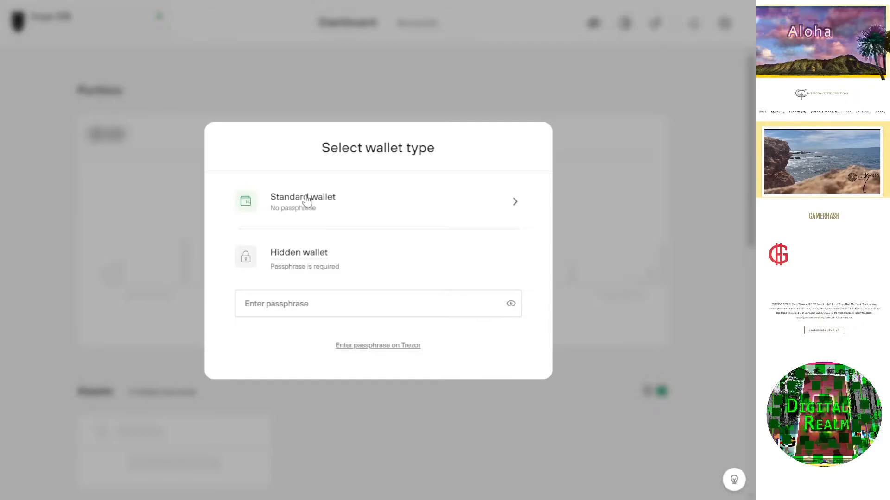
Choose Standard wallet so the no-passphrase wallet's dashboard loads
click(303, 201)
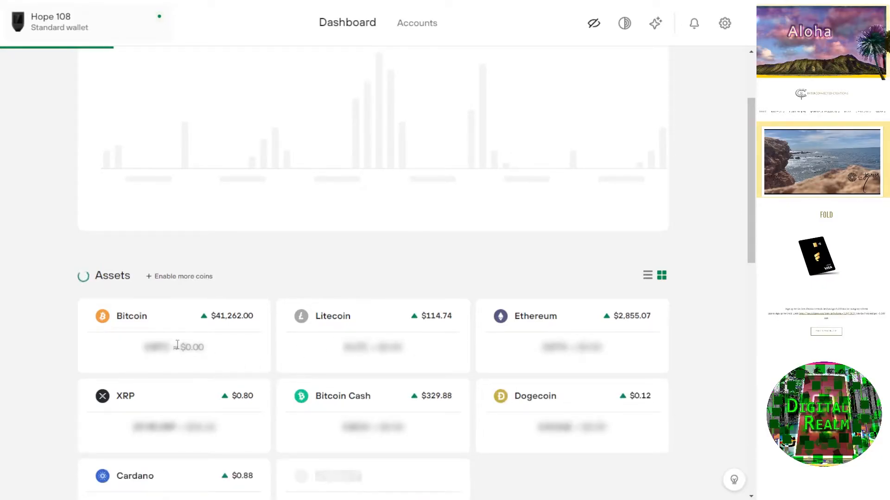
Go to the XRP tile under Assets to reach the XRP #1 account page
scroll(down, 3)
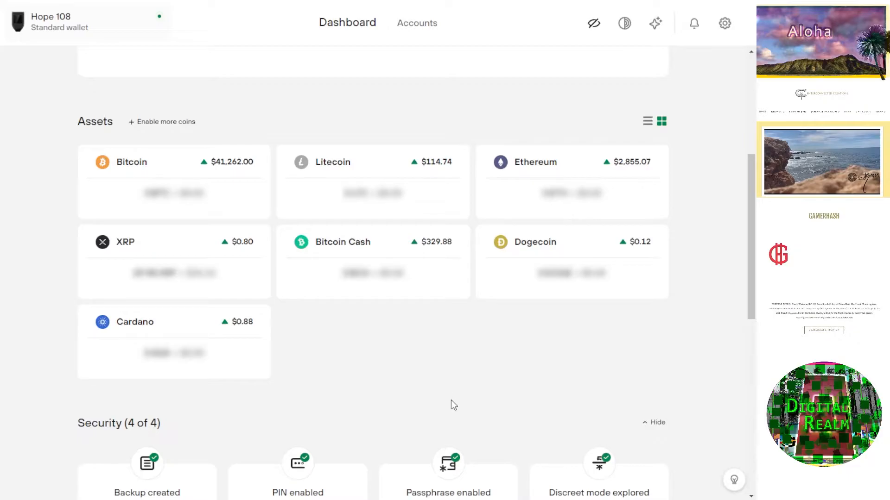
mouse_move(105, 246)
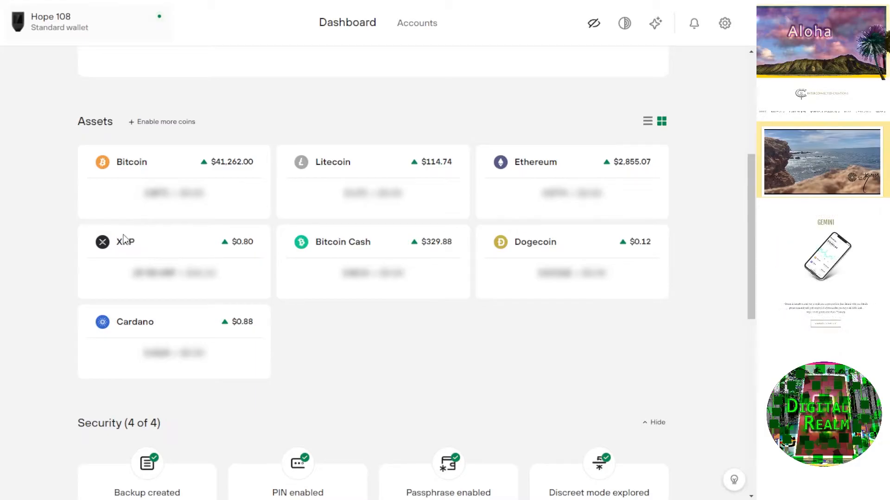
click(129, 241)
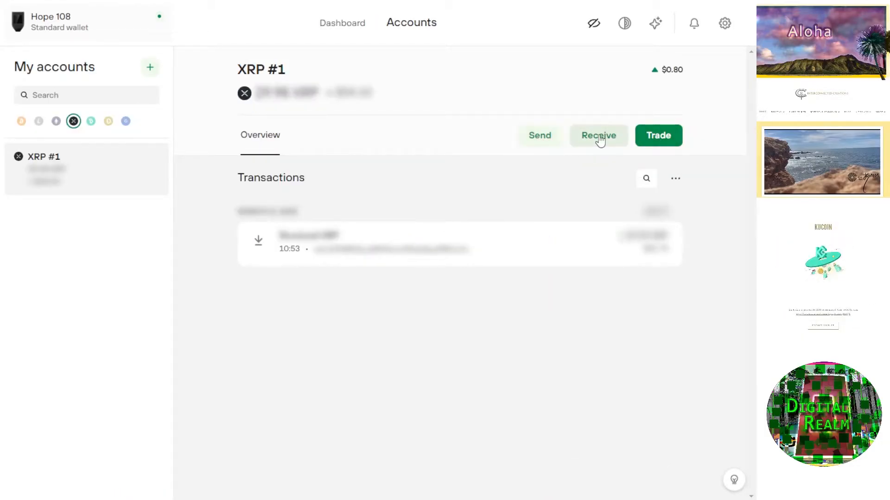
mouse_move(446, 191)
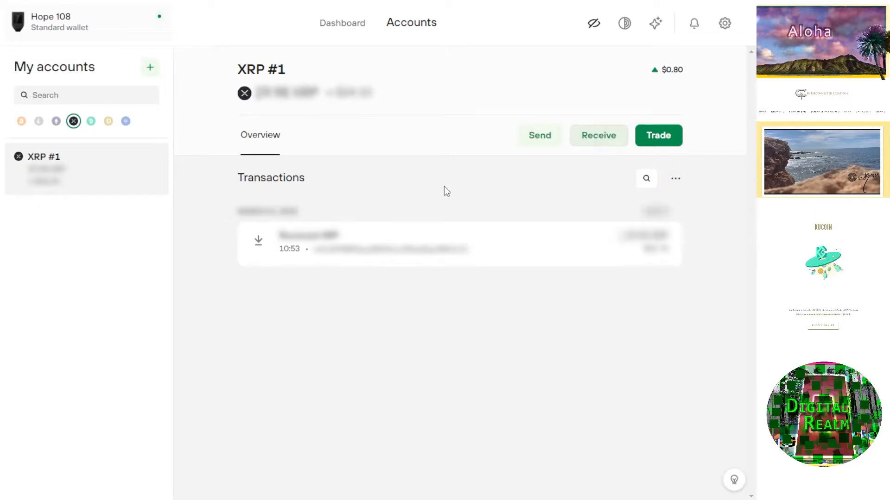
mouse_move(325, 196)
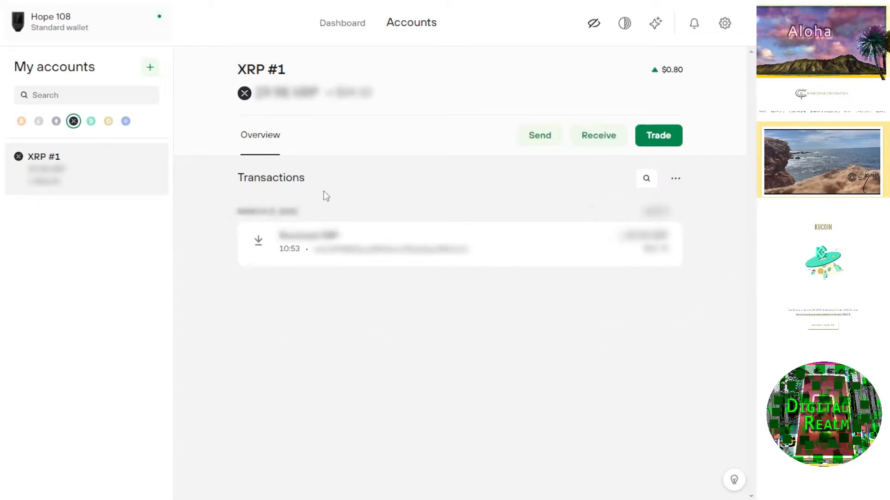
mouse_move(598, 135)
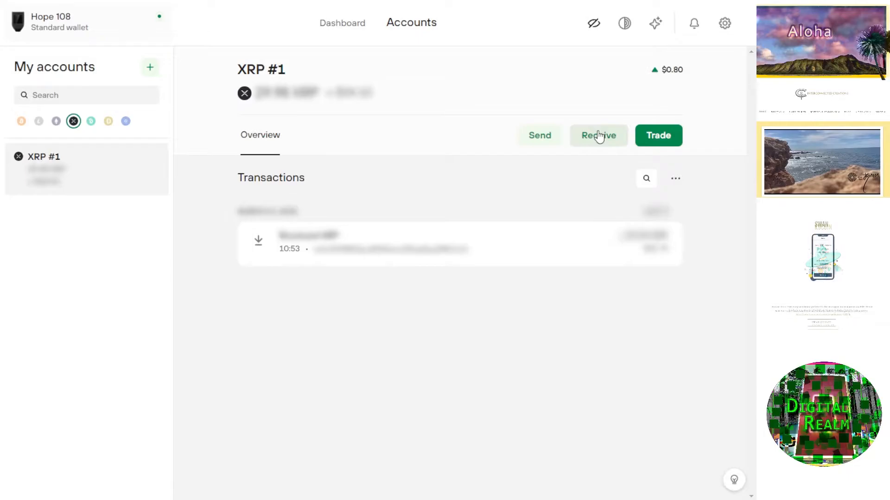
Reveal the full XRP receiving address and select it for copying
click(599, 135)
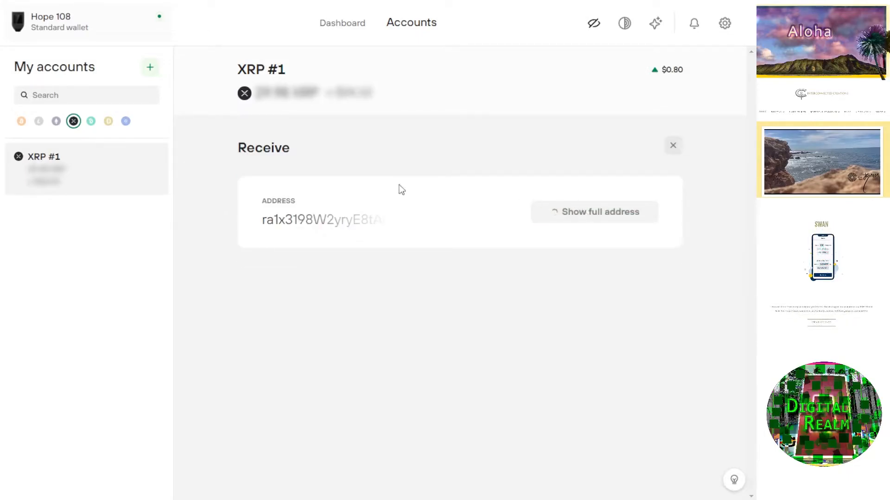
click(595, 211)
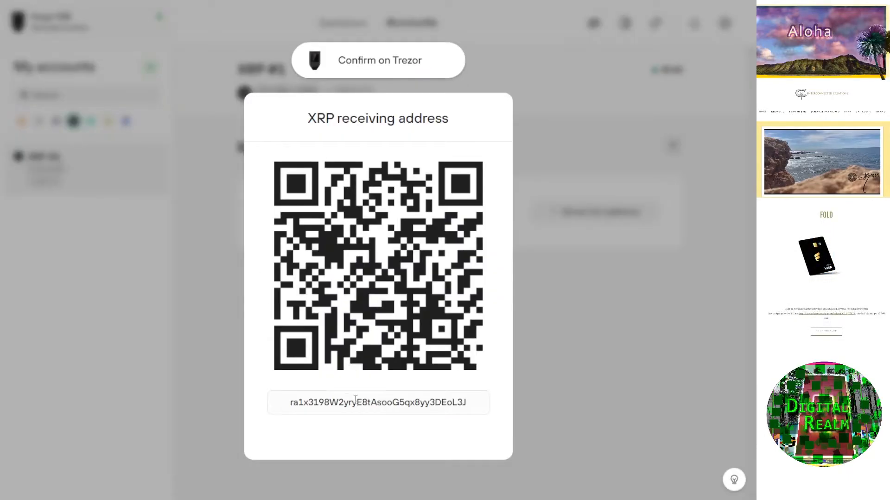
triple_click(377, 402)
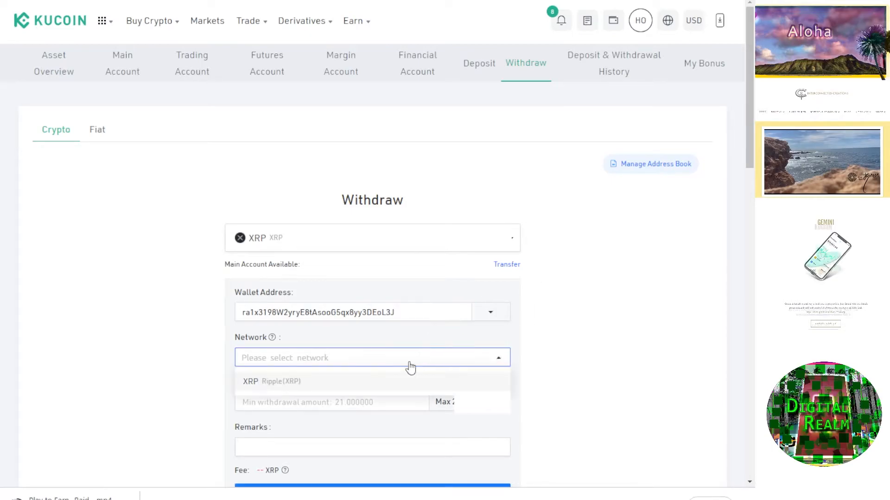
Select the XRP Ripple(XRP) network, accept the tag notice, and enter the remark 'to wallet'
click(271, 382)
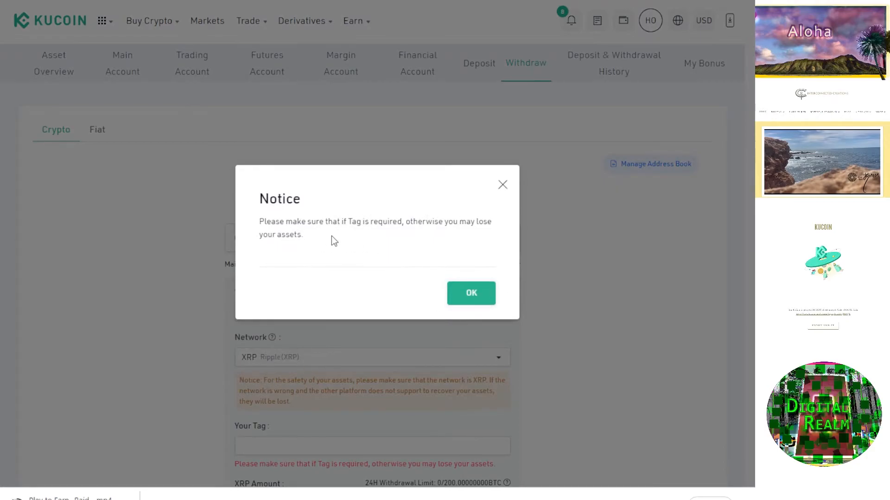
click(471, 293)
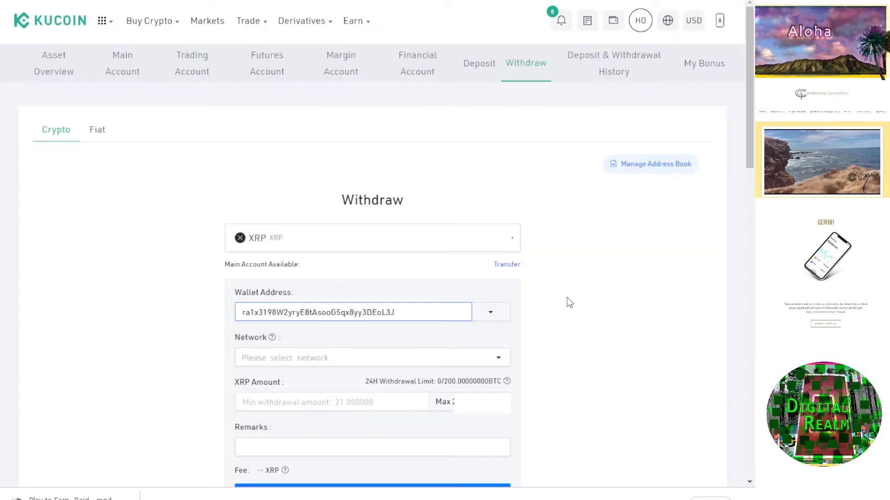
click(373, 357)
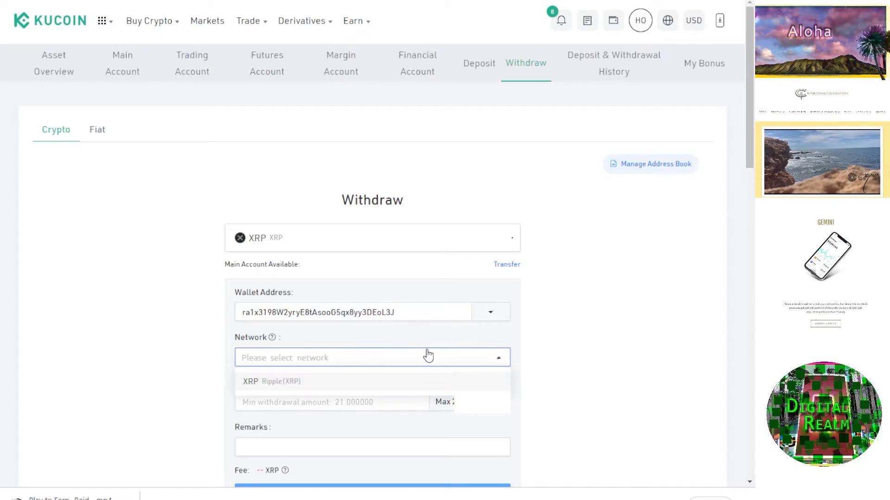
click(270, 382)
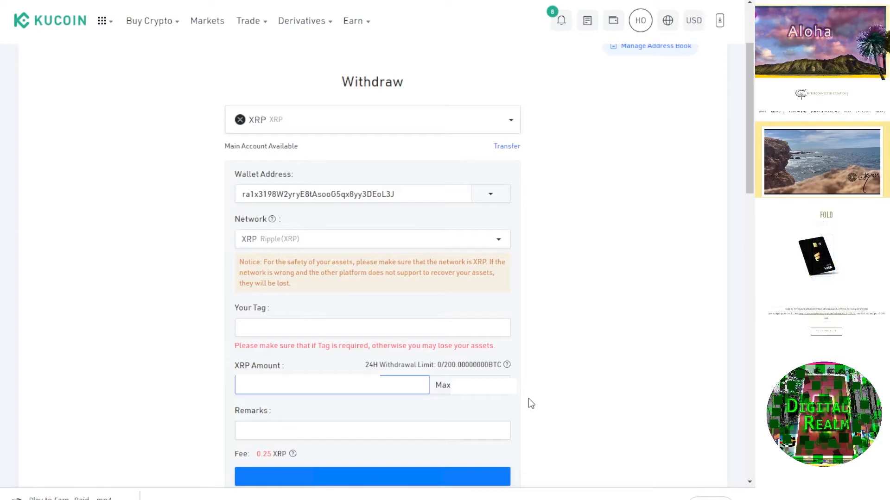
click(372, 430)
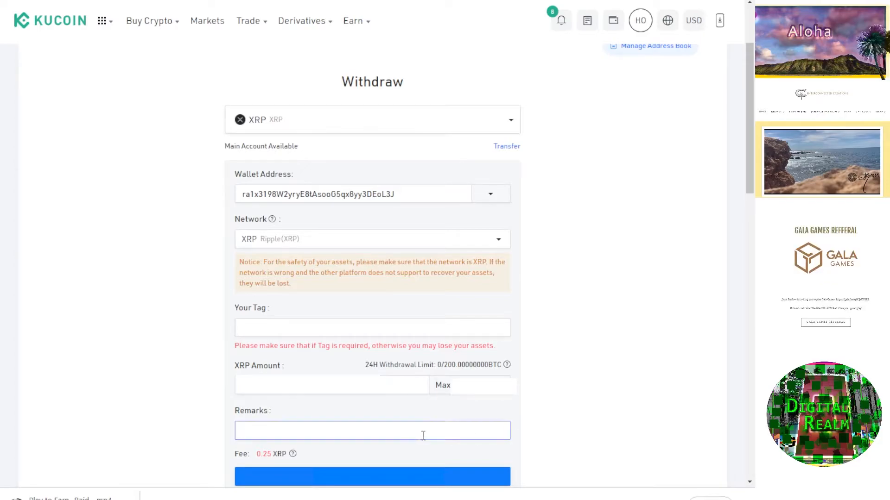
text(to wallet)
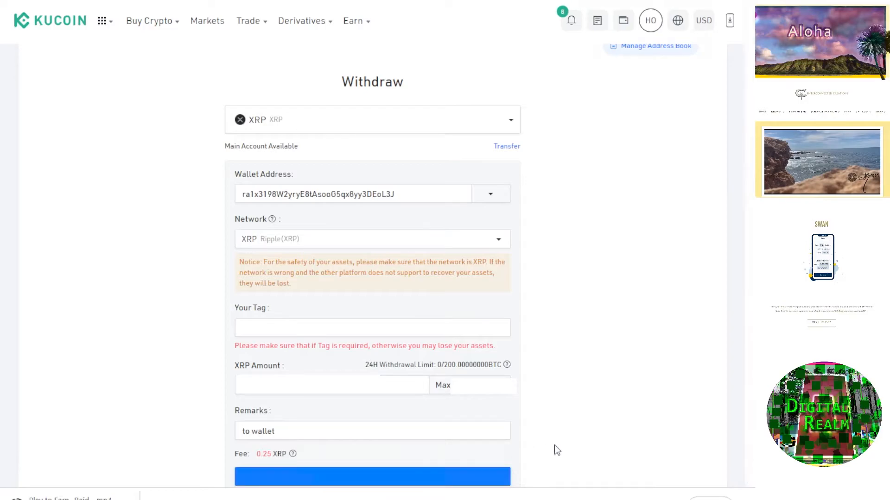
Submit the withdrawal and confirm the 11889 XRP details in the tamper-proofing dialog
click(371, 478)
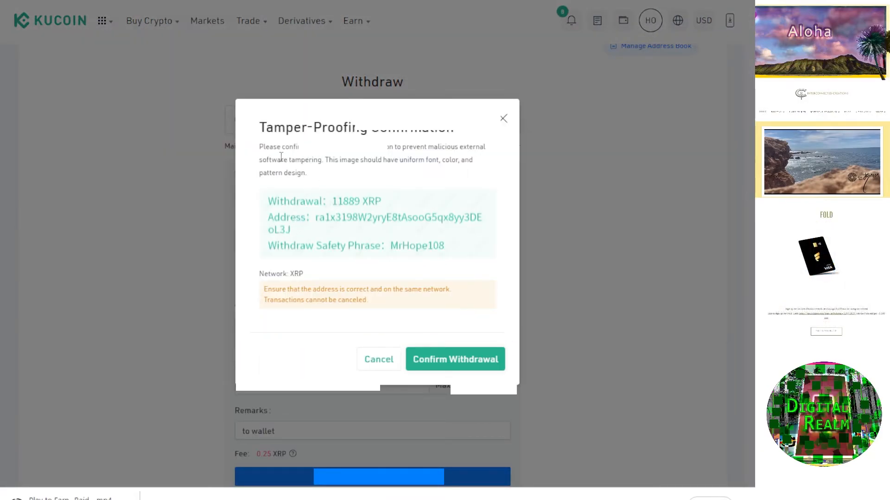
mouse_move(452, 150)
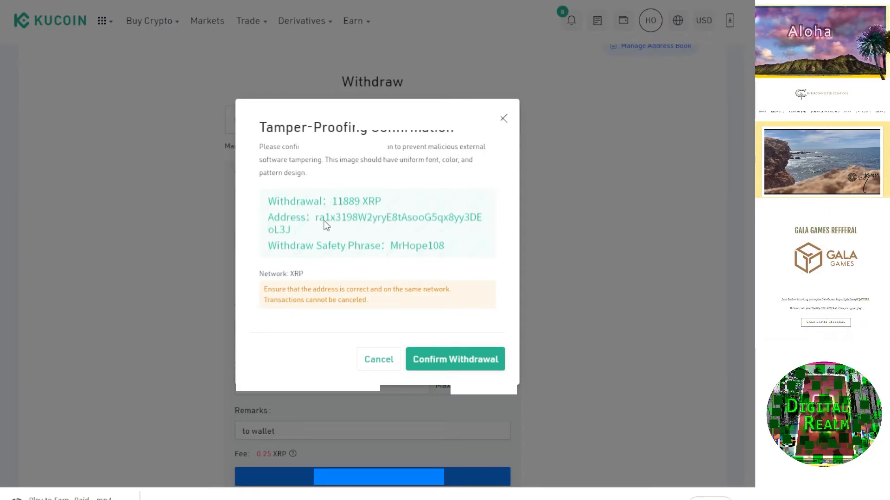
mouse_move(299, 250)
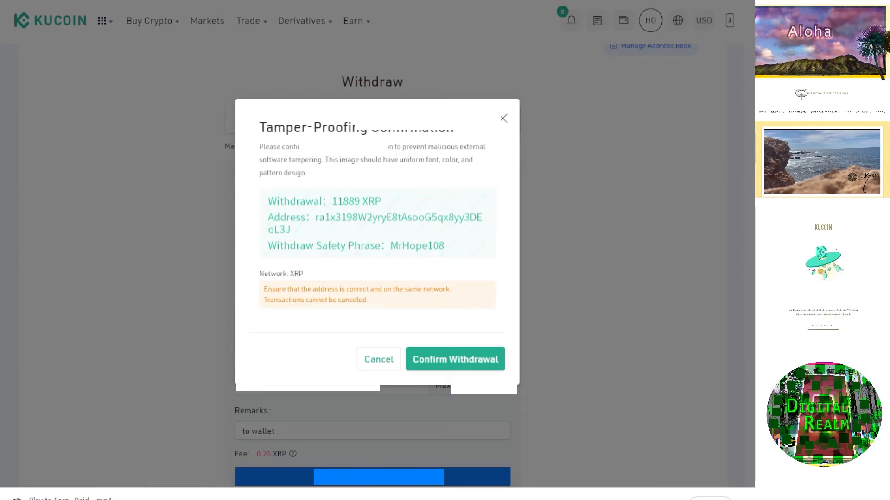
click(455, 360)
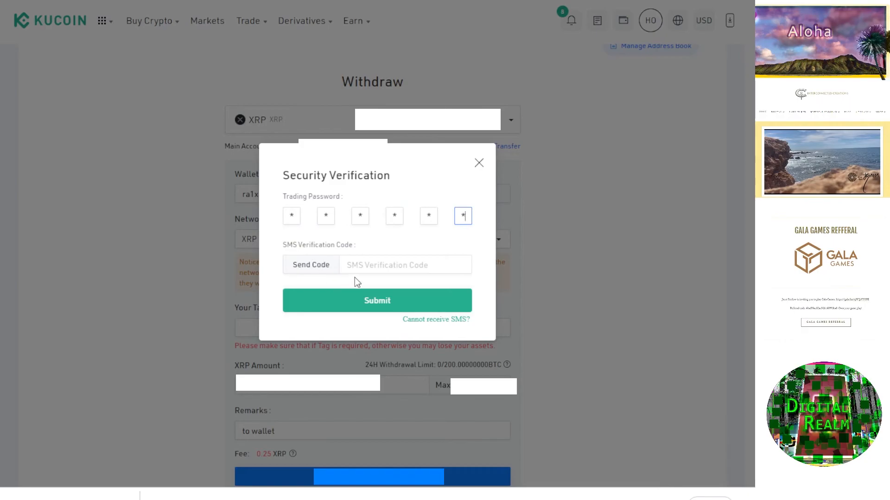
Send the SMS code, enter it, and submit the security verification
click(310, 265)
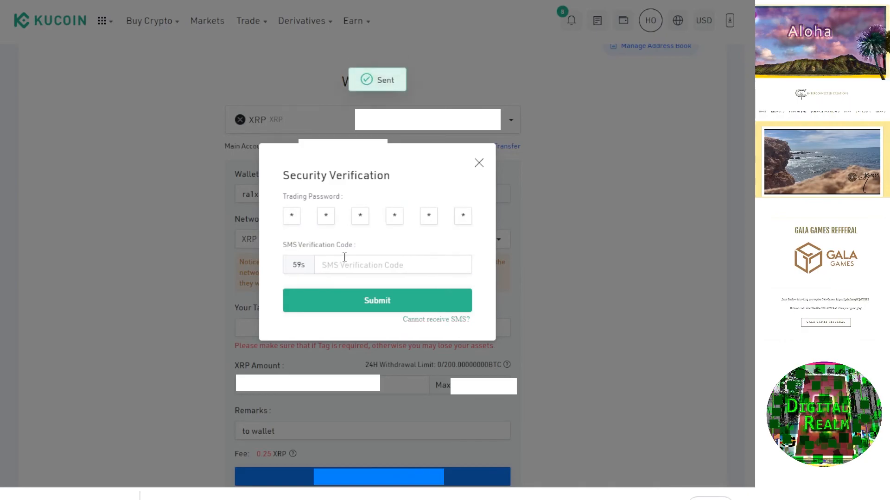
click(392, 265)
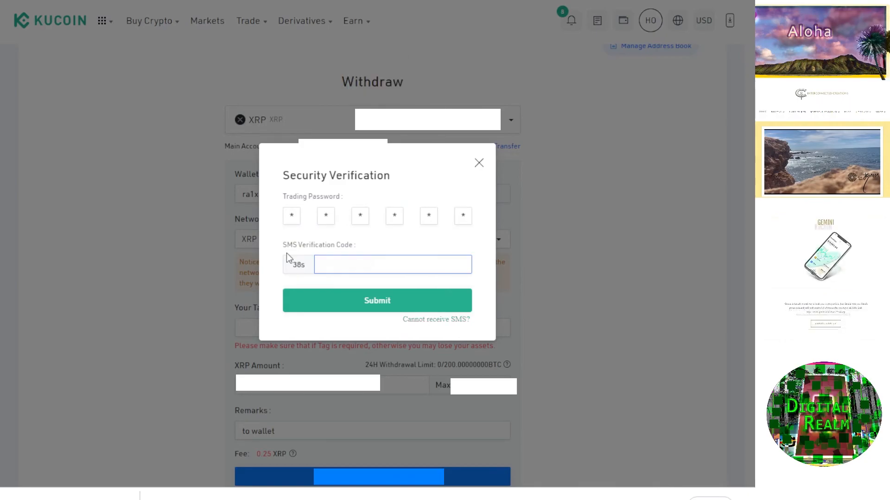
click(479, 163)
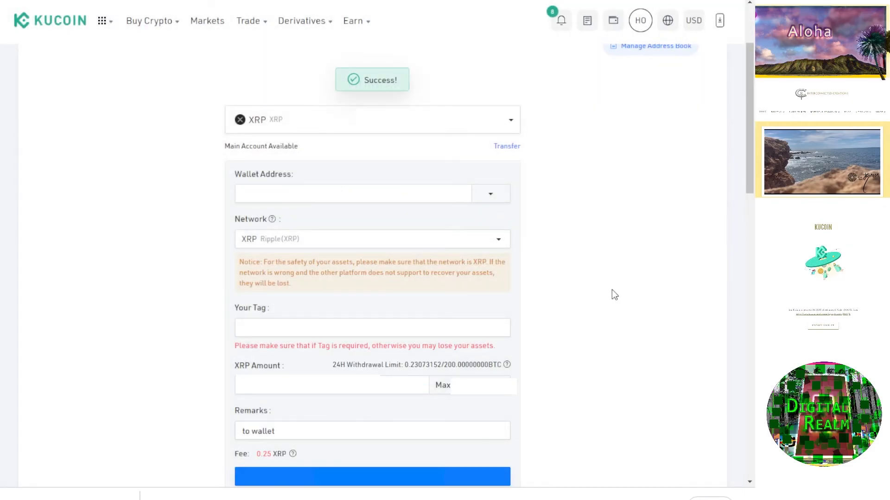
mouse_move(585, 359)
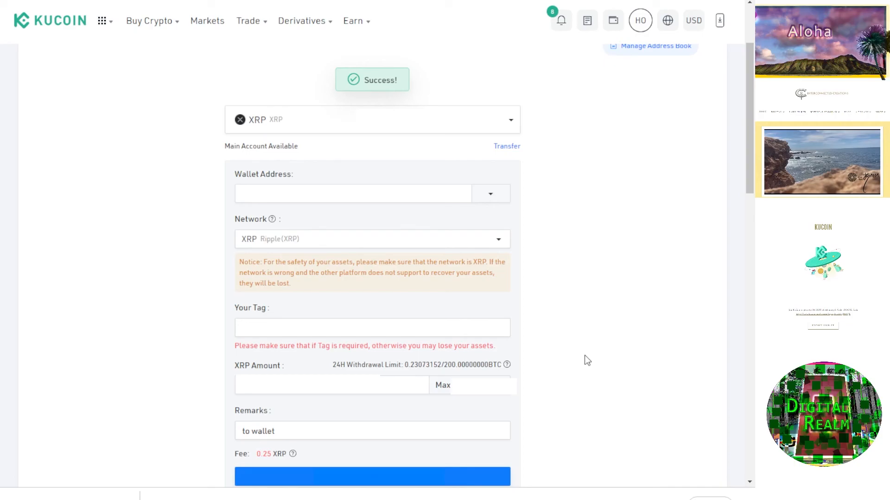